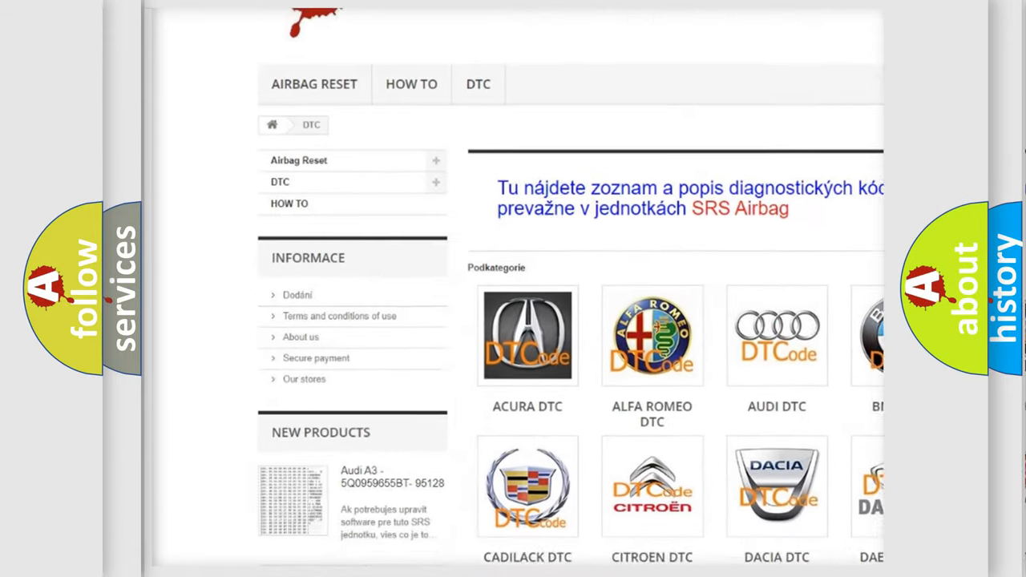
pyautogui.scroll(-3)
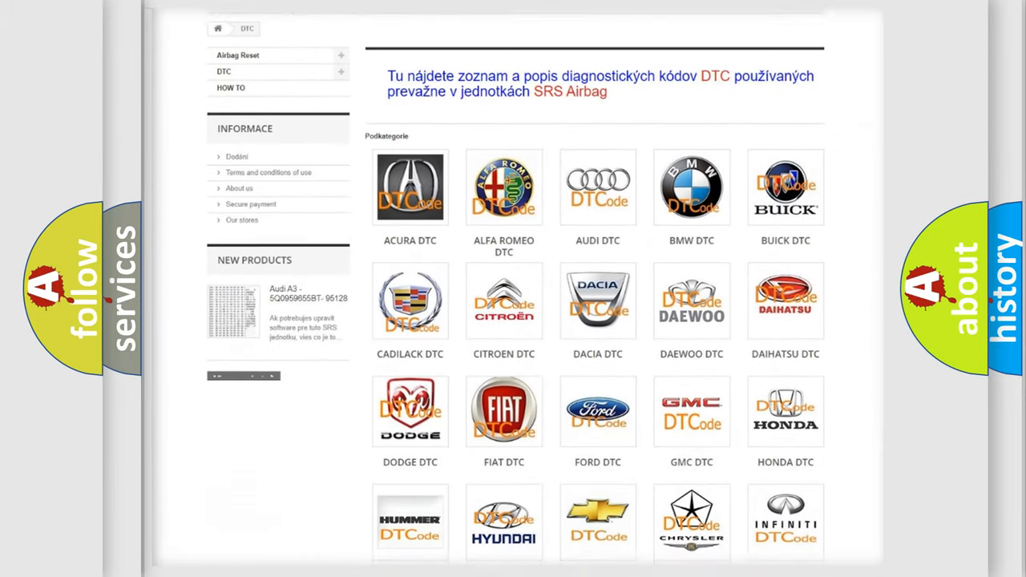
pyautogui.scroll(-3)
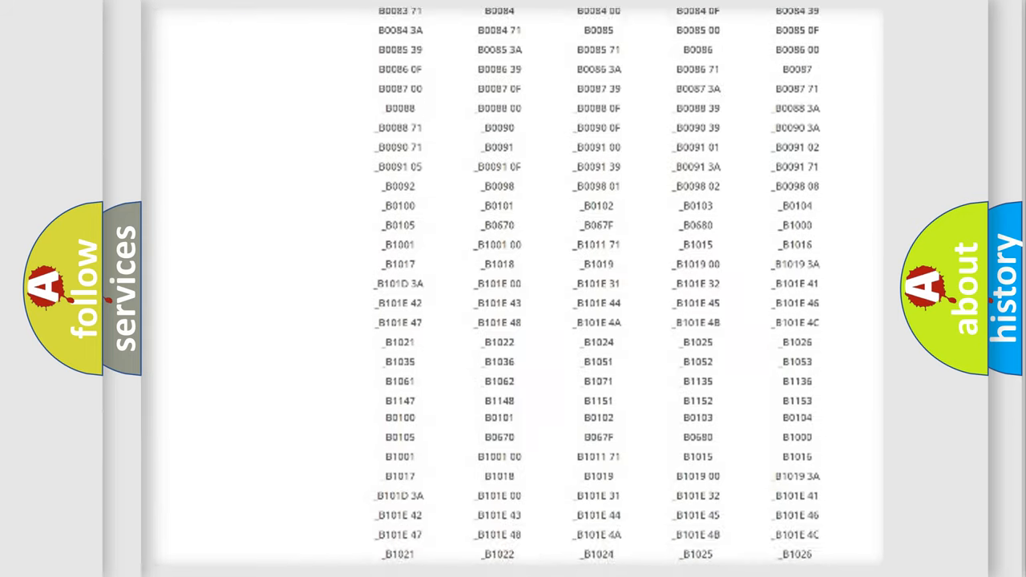
pyautogui.scroll(3)
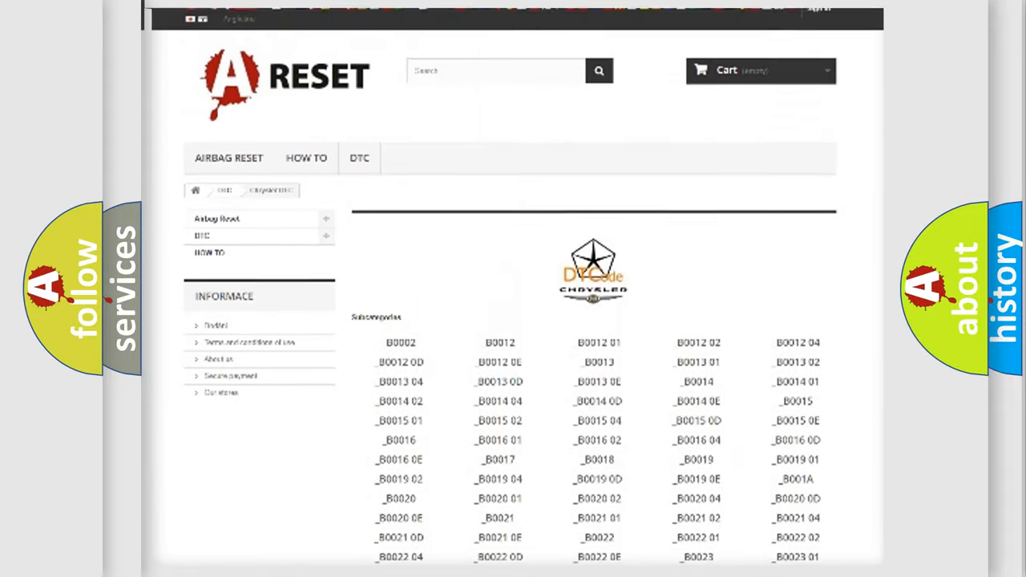